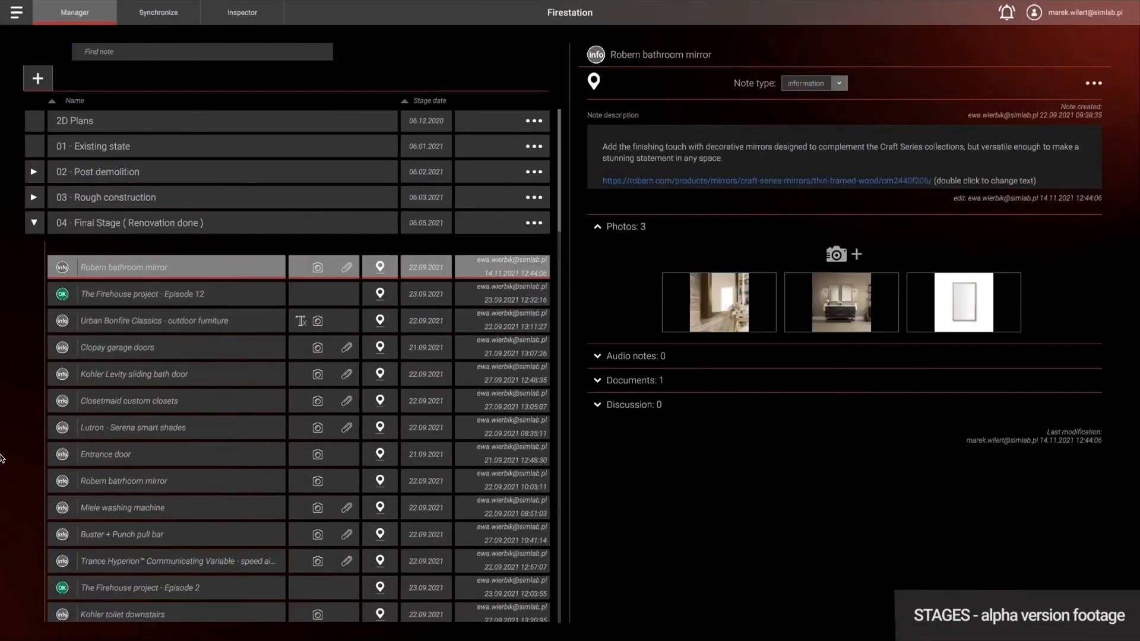
Show the 3D tour where Note3 and a red sketch circle the wall switch
{"action": "left_click", "coordinate": [241, 12]}
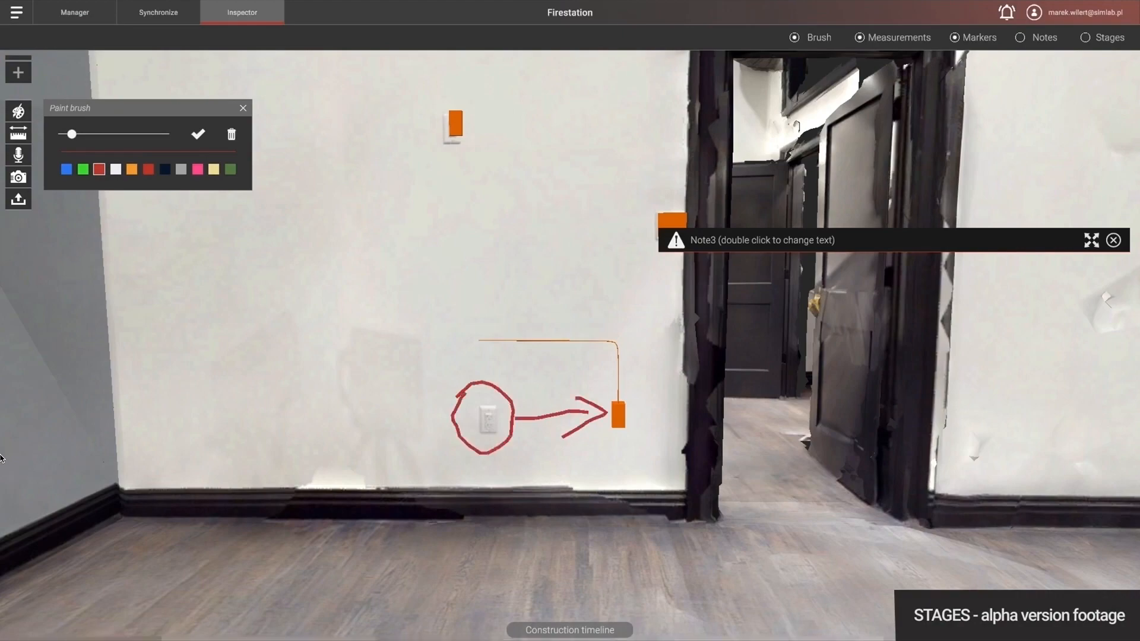
Show the SIMLAB Office construction timeline slider at Stage 01 - Walls
{"action": "left_click", "coordinate": [1108, 37]}
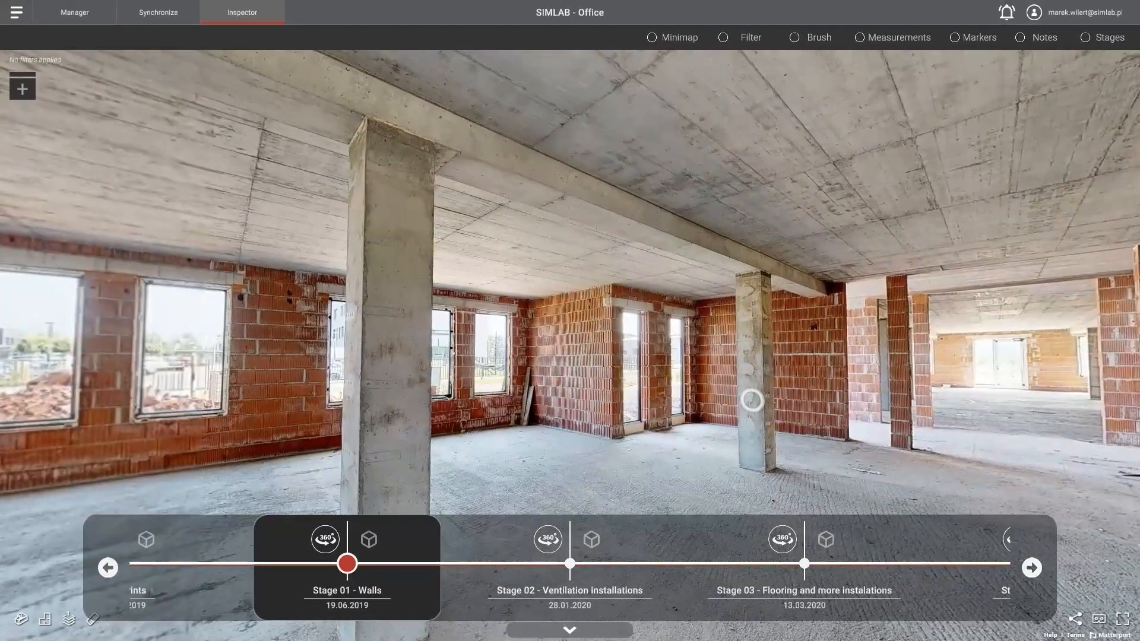
Jump the office timeline to Stage 03 - Flooring and more instalations, then move on to the Salon tour
{"action": "left_click", "coordinate": [569, 563]}
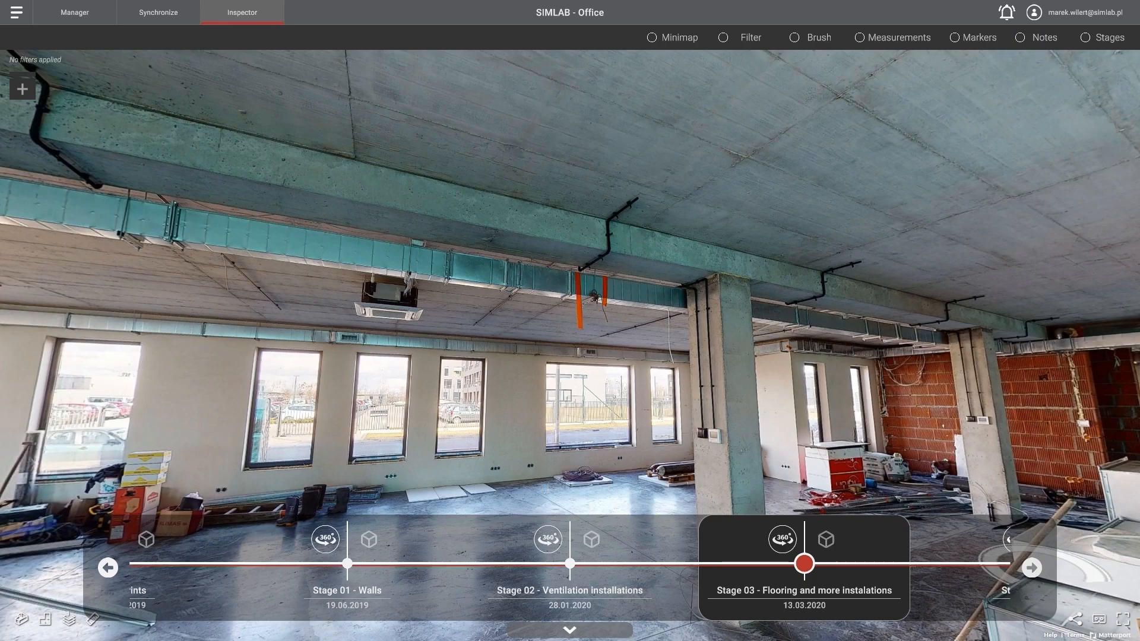
{"action": "left_click", "coordinate": [1031, 568]}
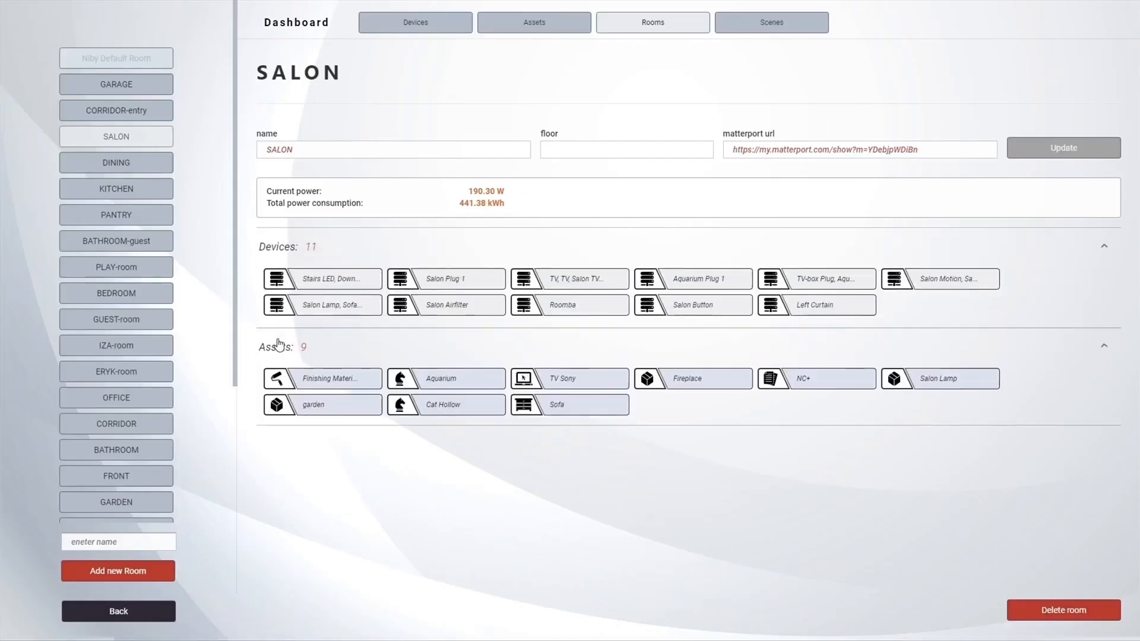
{"action": "left_click", "coordinate": [414, 22]}
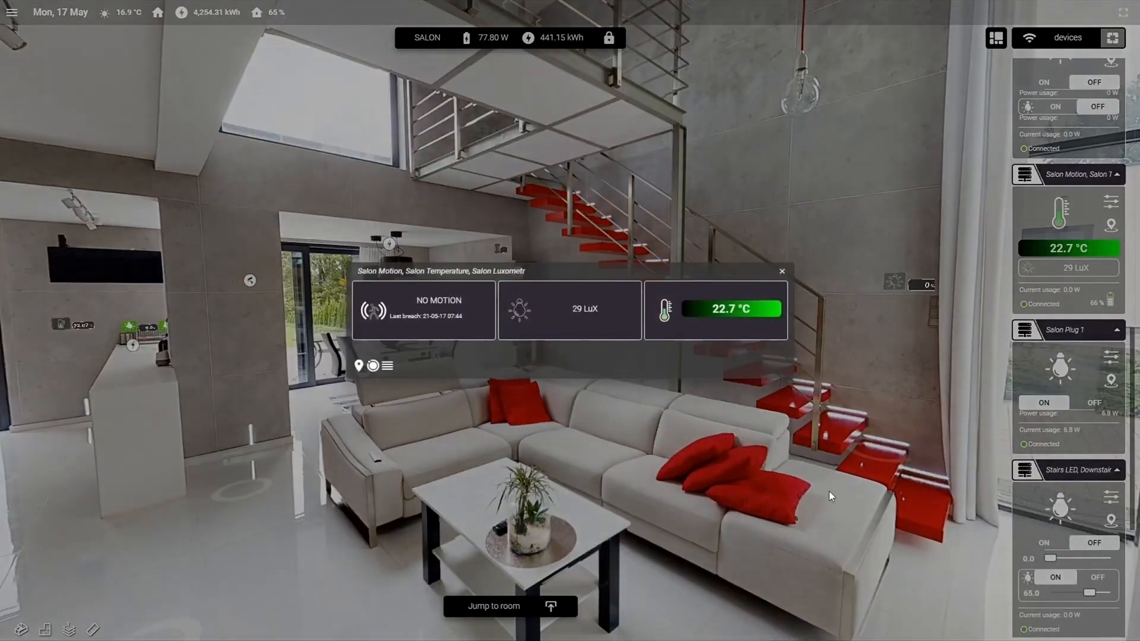
Show the Salon sensor readout: no motion, 29 lux, 22.7 °C
{"action": "left_click", "coordinate": [967, 31]}
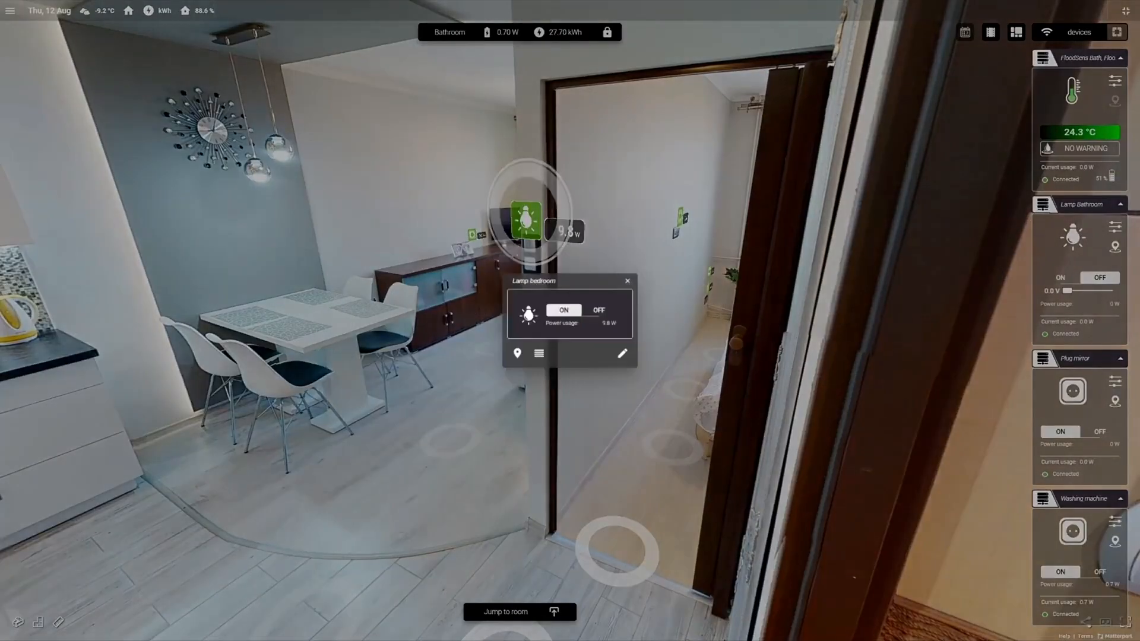
Show the Lamp bedroom ON/OFF card, switched on at 5.6 W
{"action": "left_click", "coordinate": [519, 611]}
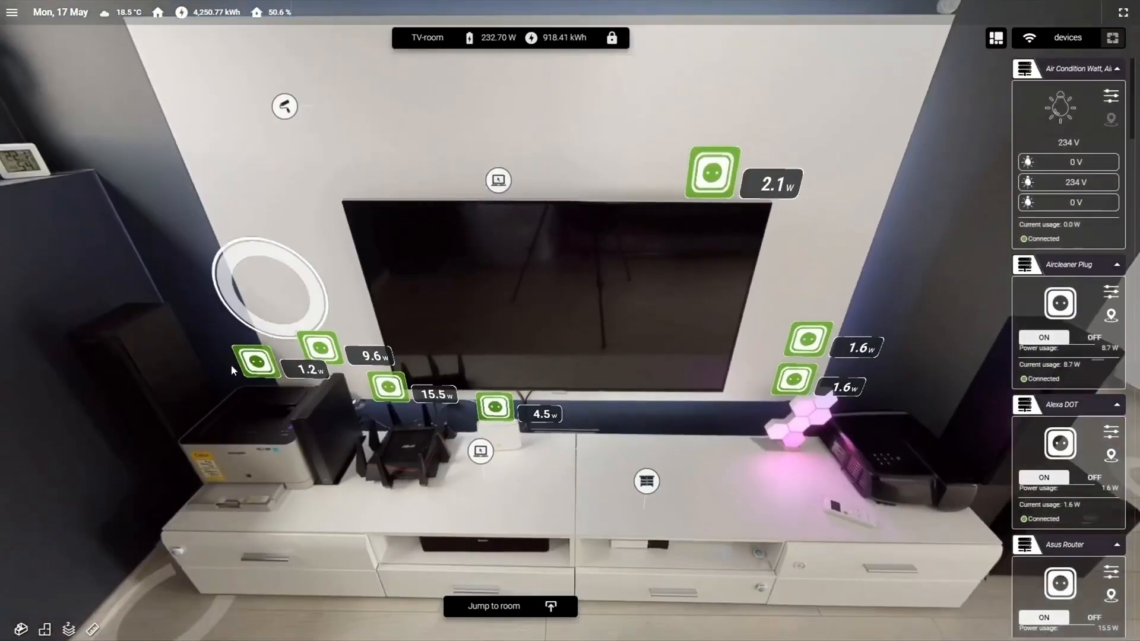
Show the Printer Plug popup via its 1.2 W socket tag, on and drawing 1.2 W
{"action": "left_click", "coordinate": [255, 362]}
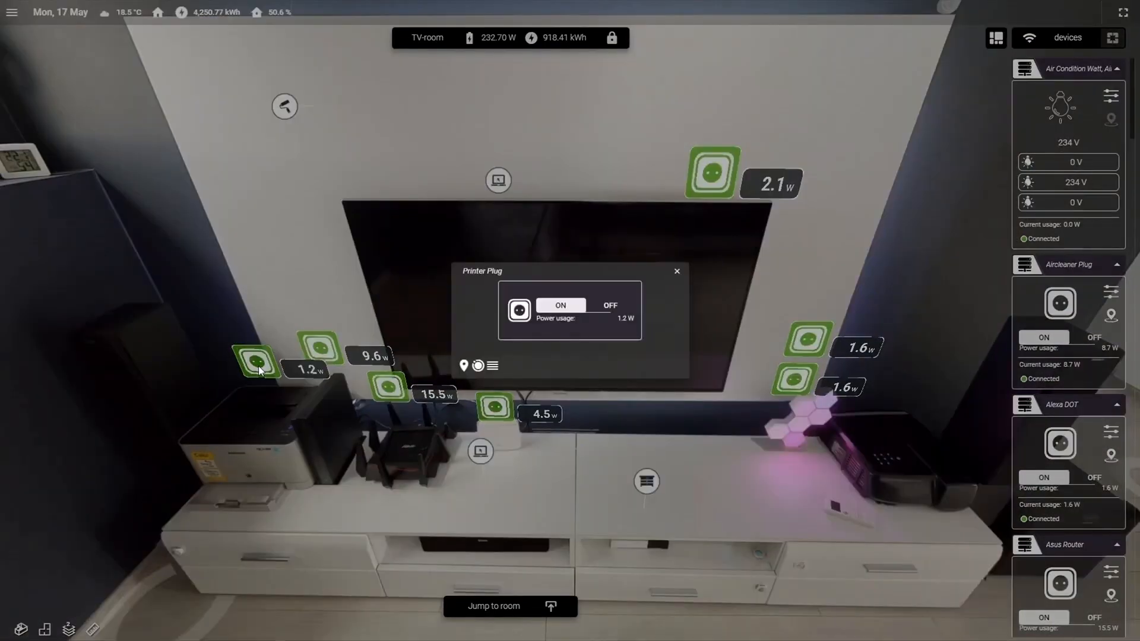